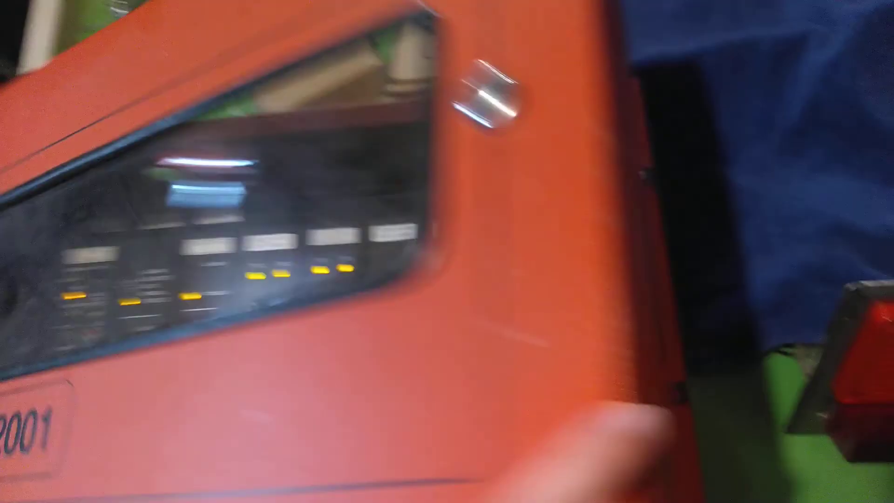
pyautogui.moveTo(447, 251)
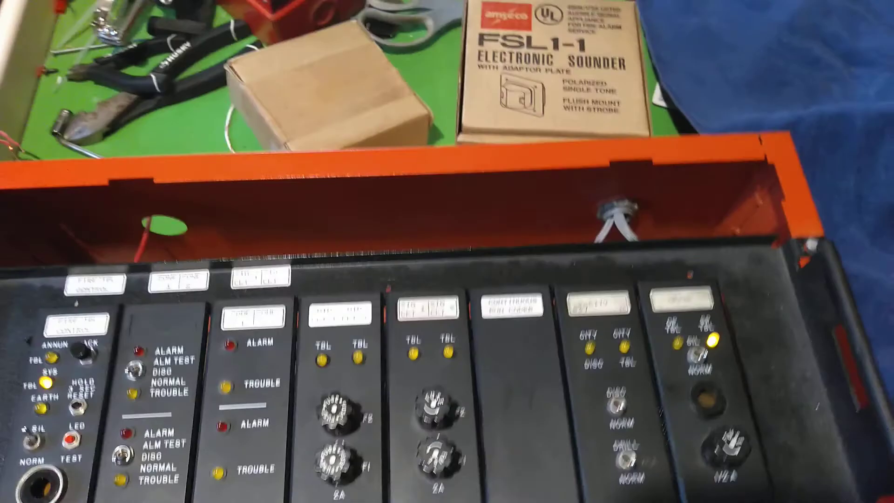